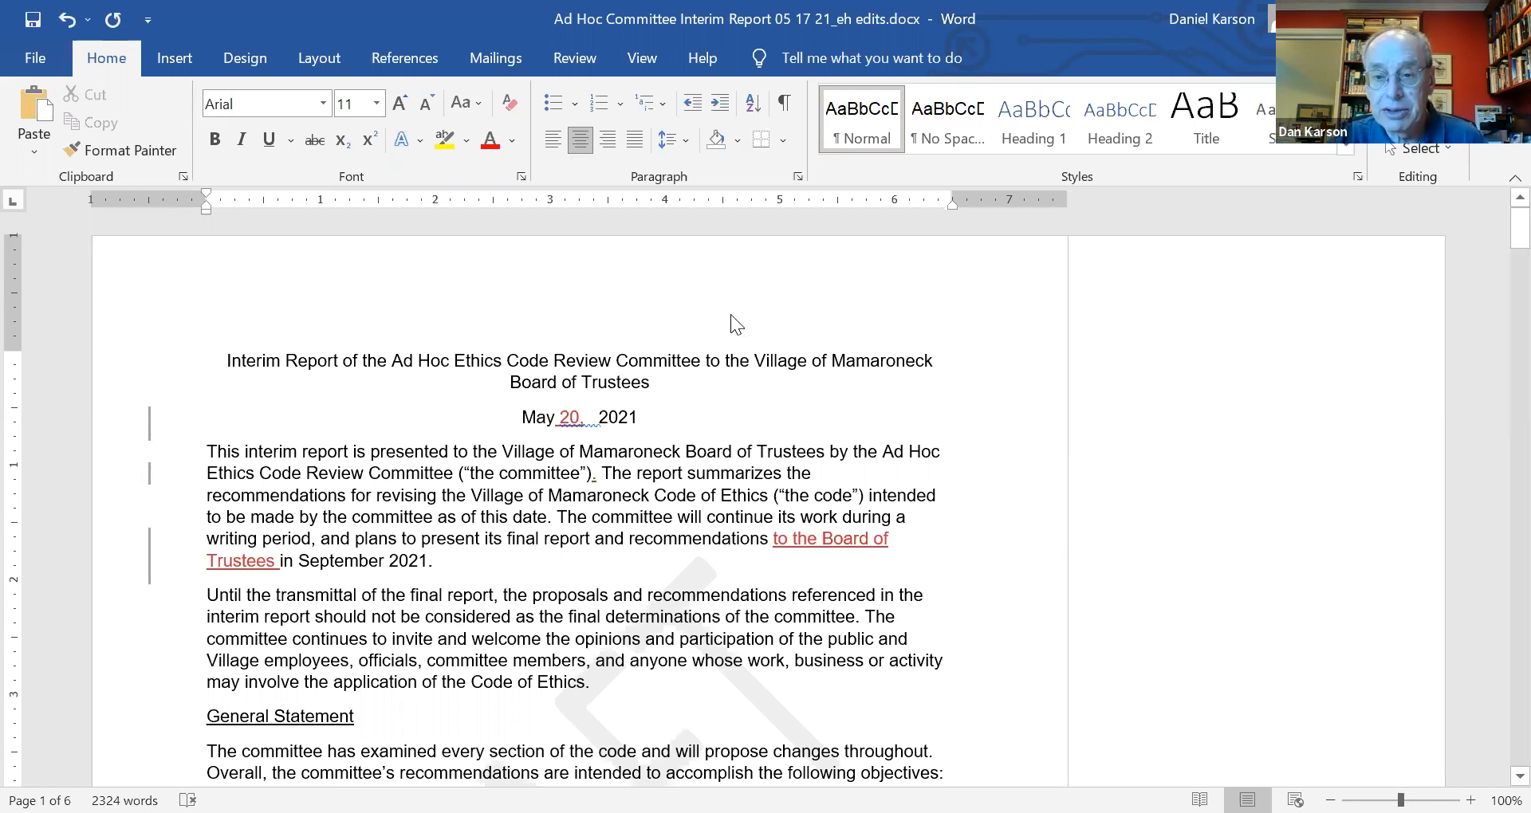
mouse_move(740, 339)
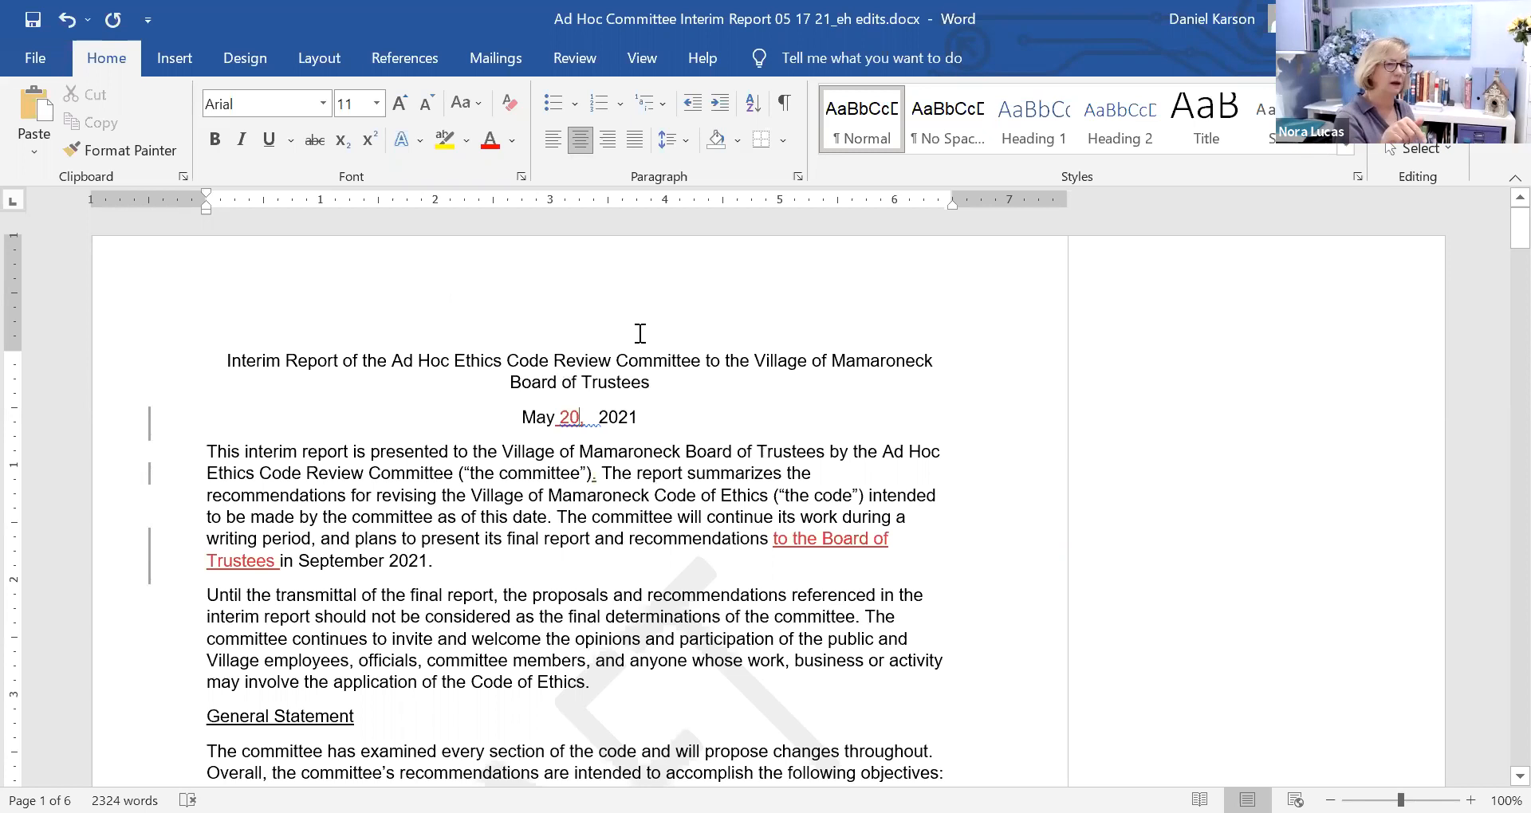
mouse_move(859, 339)
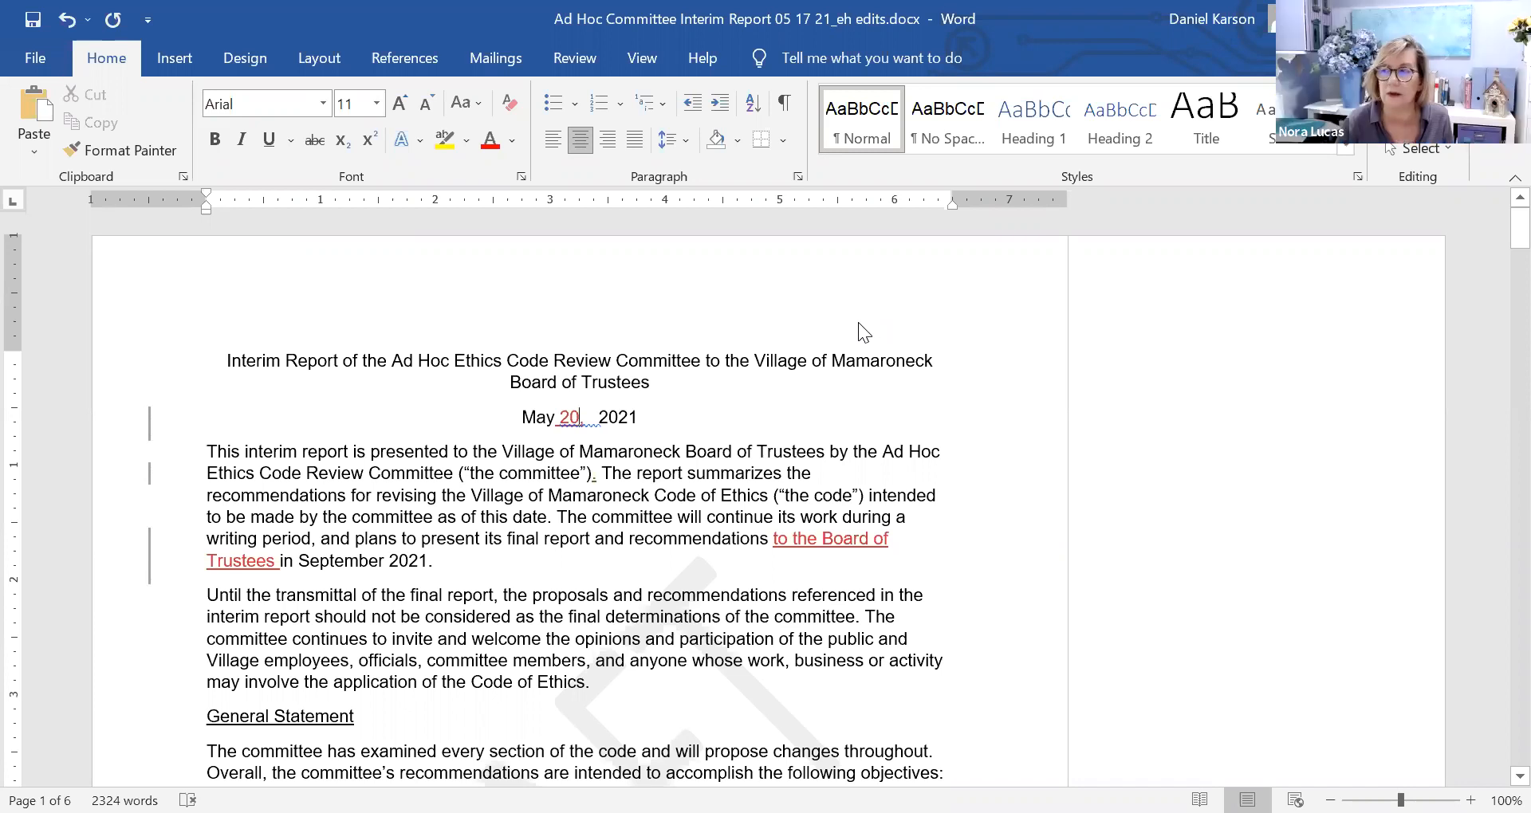
mouse_move(889, 319)
text(,)
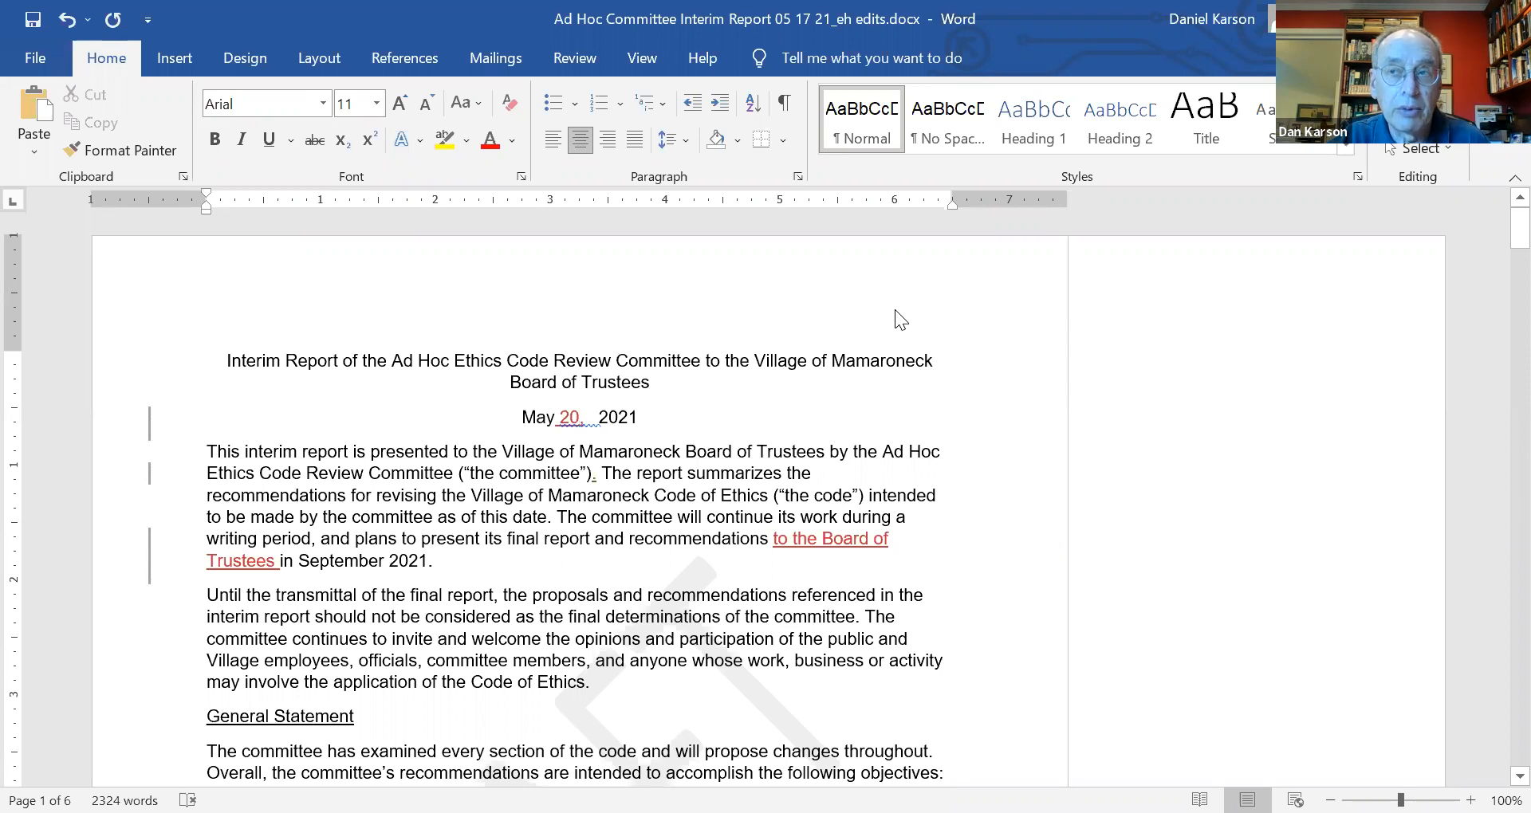
mouse_move(918, 319)
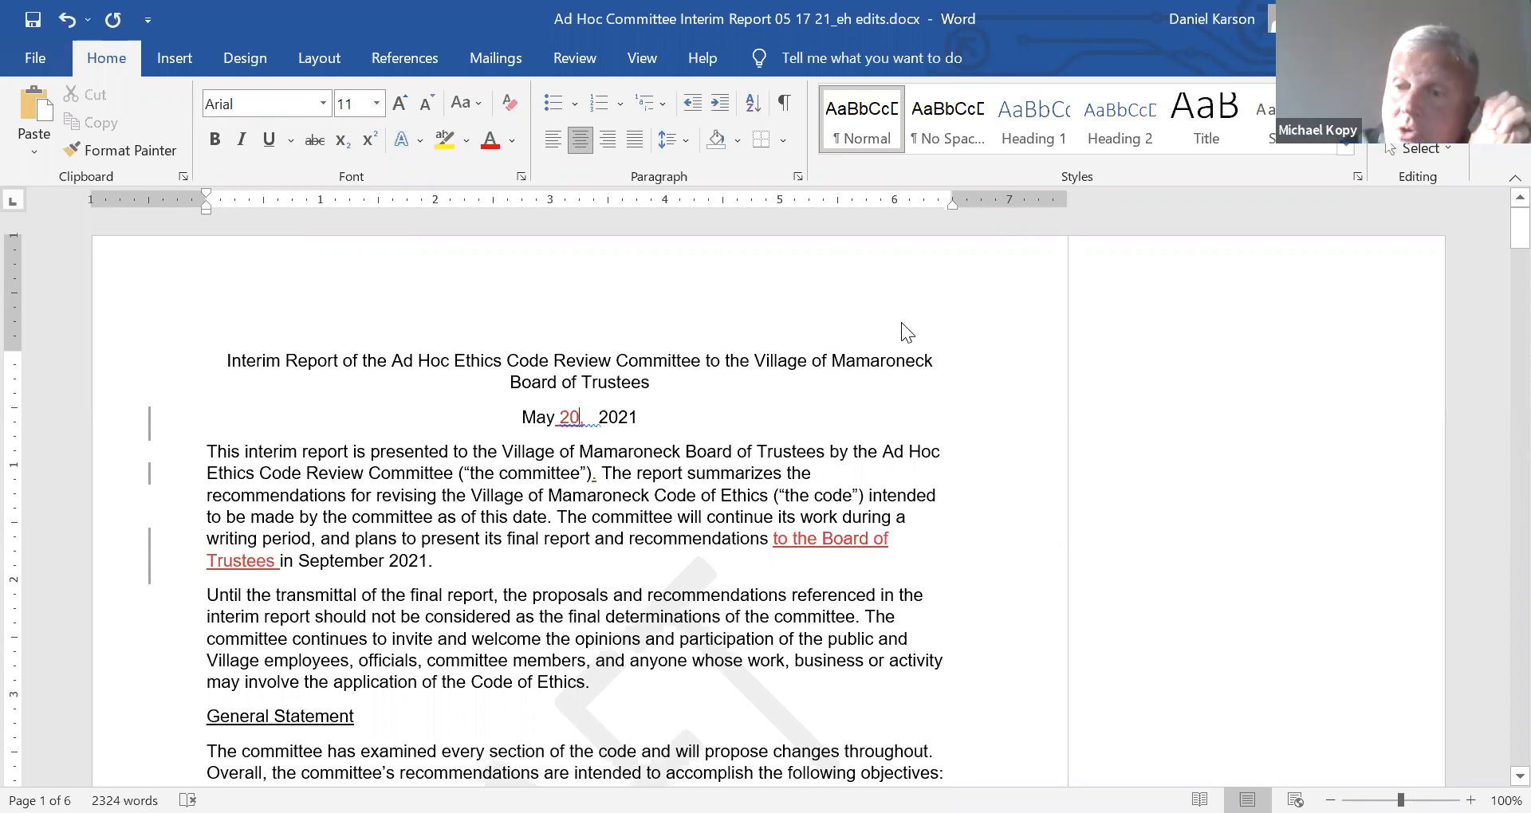
mouse_move(903, 342)
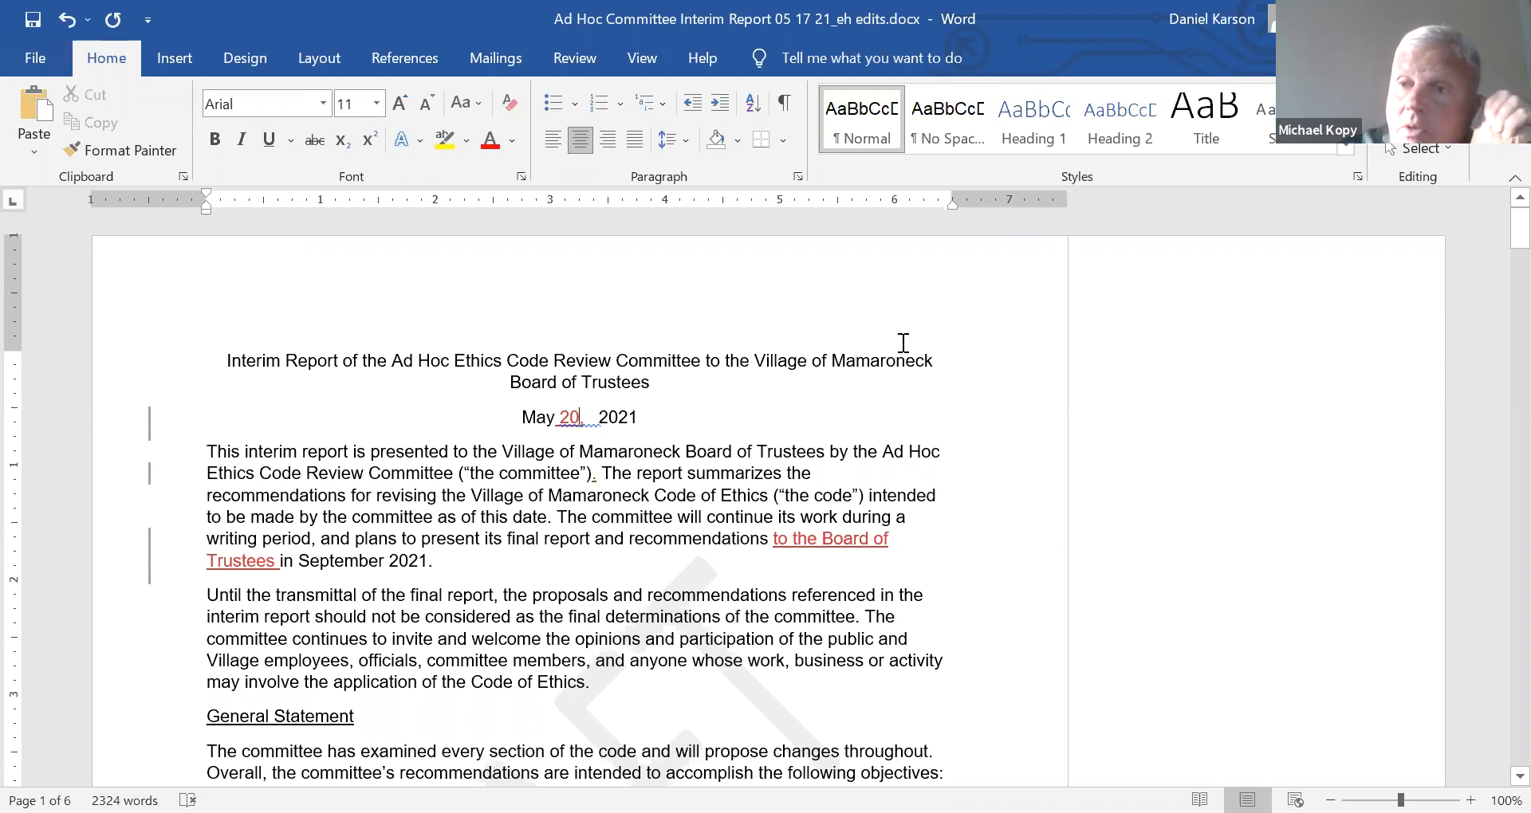
mouse_move(913, 368)
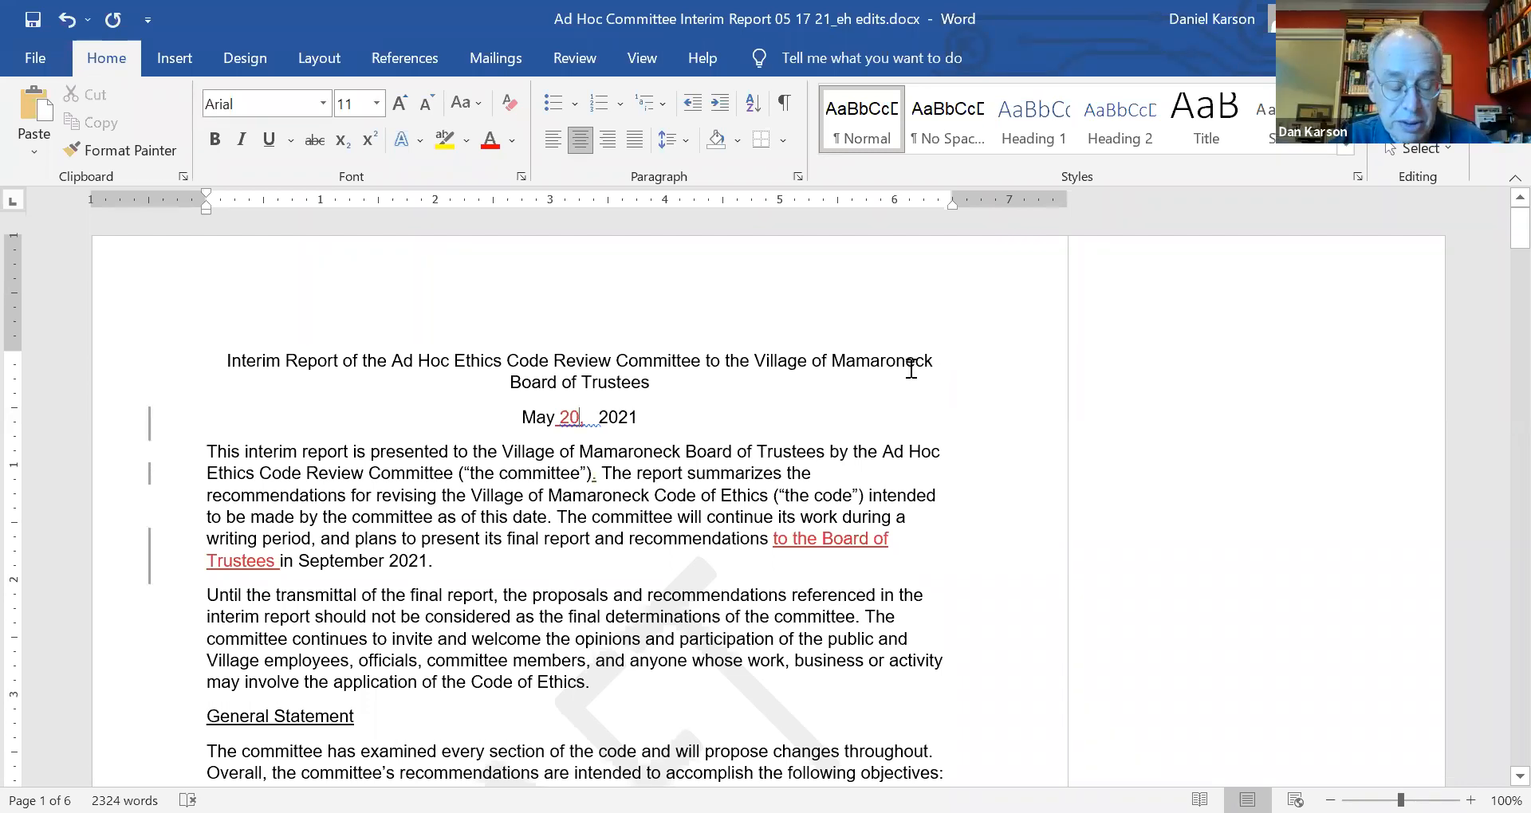
mouse_move(913, 360)
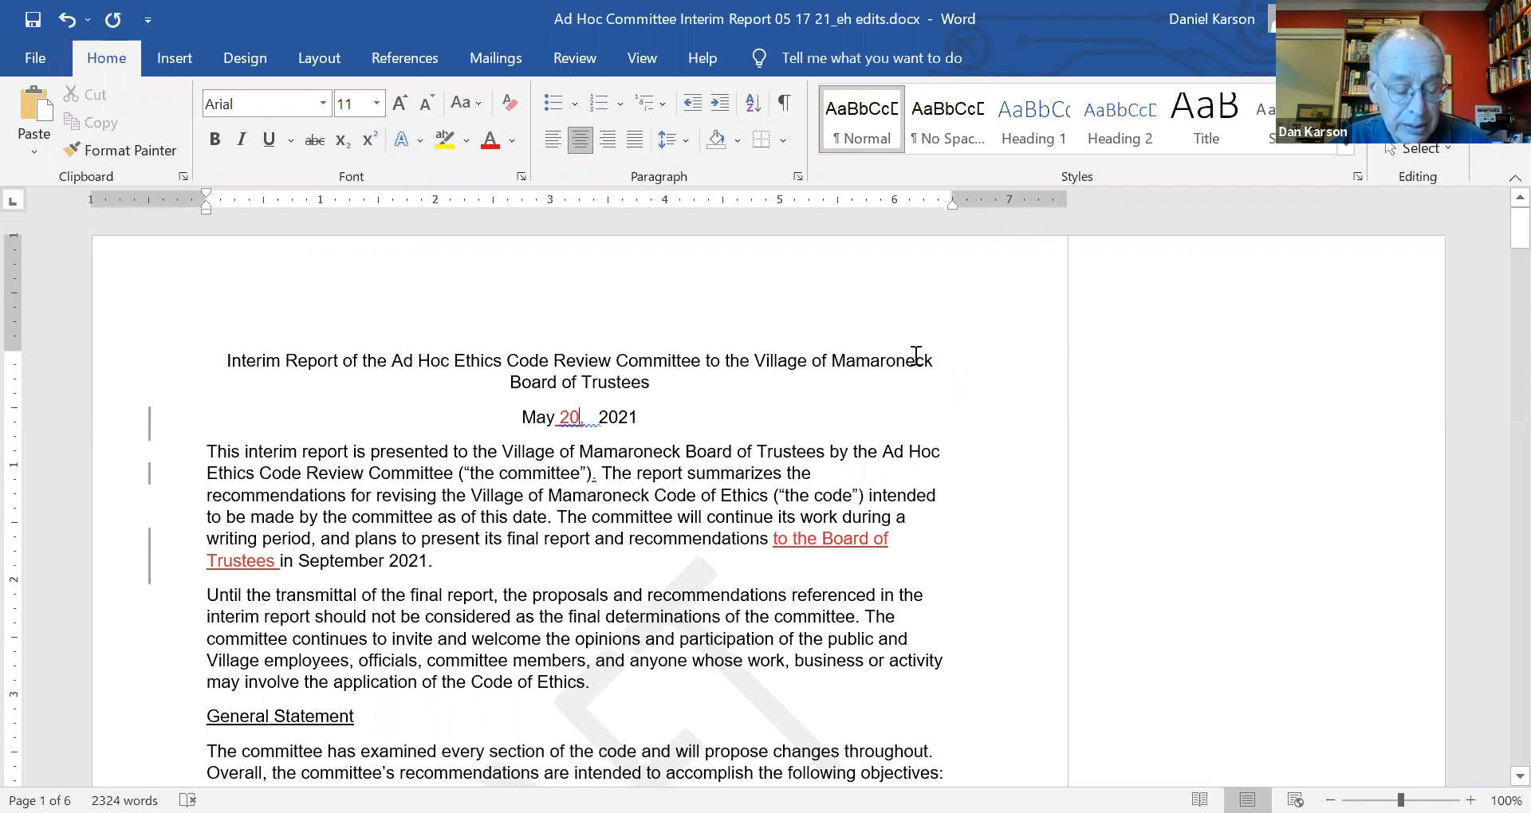
mouse_move(910, 349)
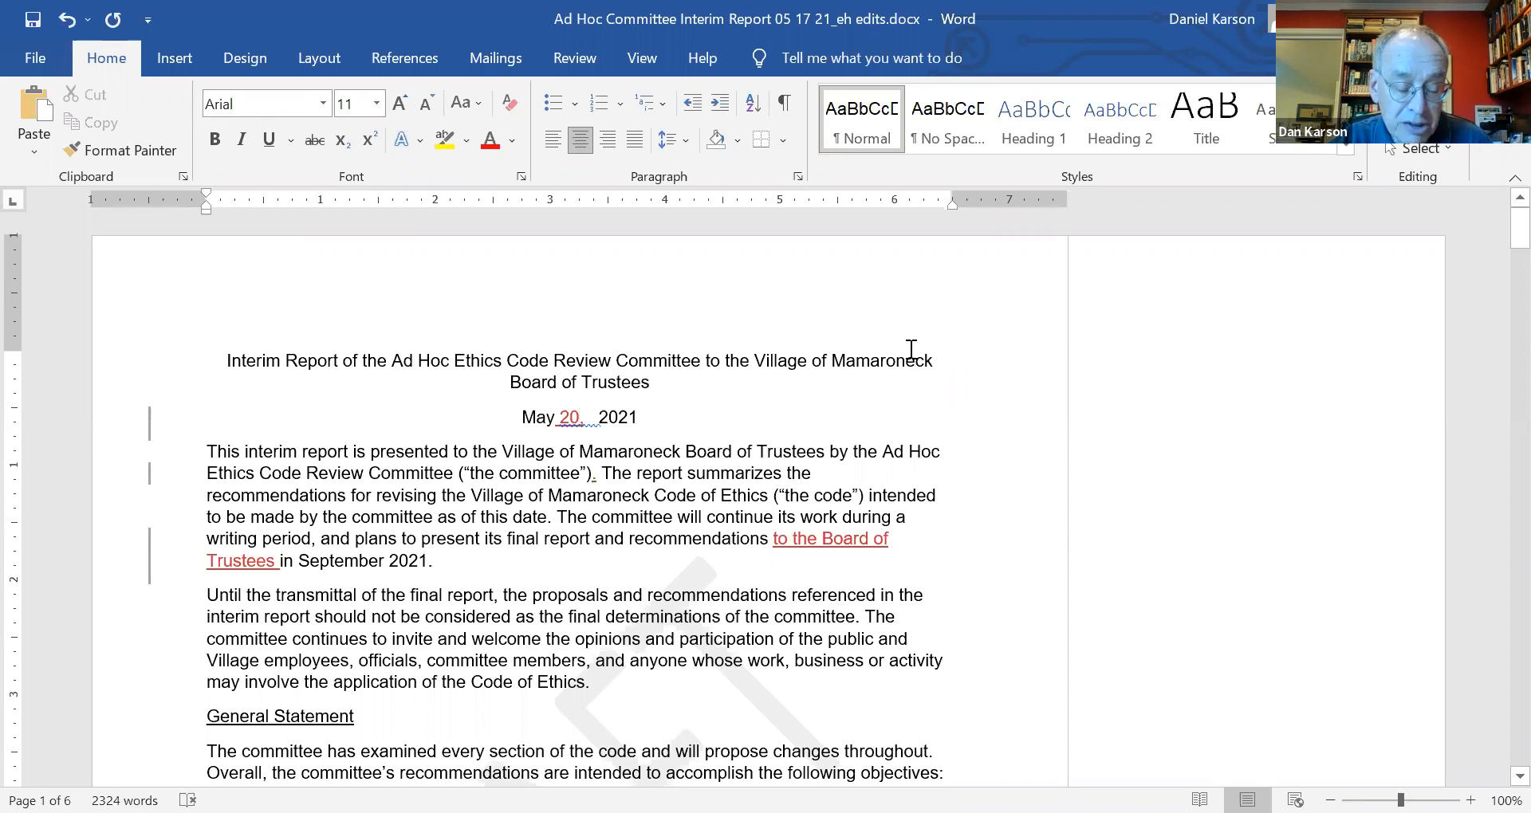